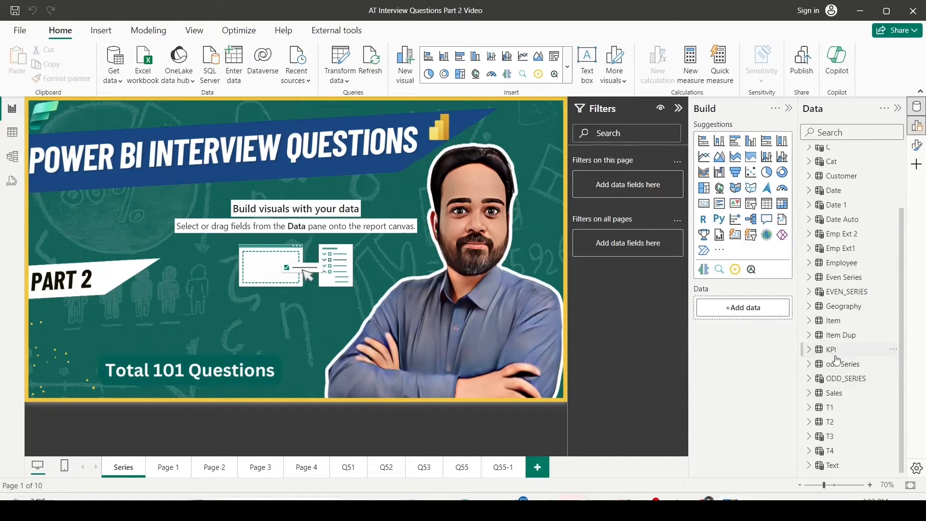
{"action": "mouse_move", "coordinate": [13, 156]}
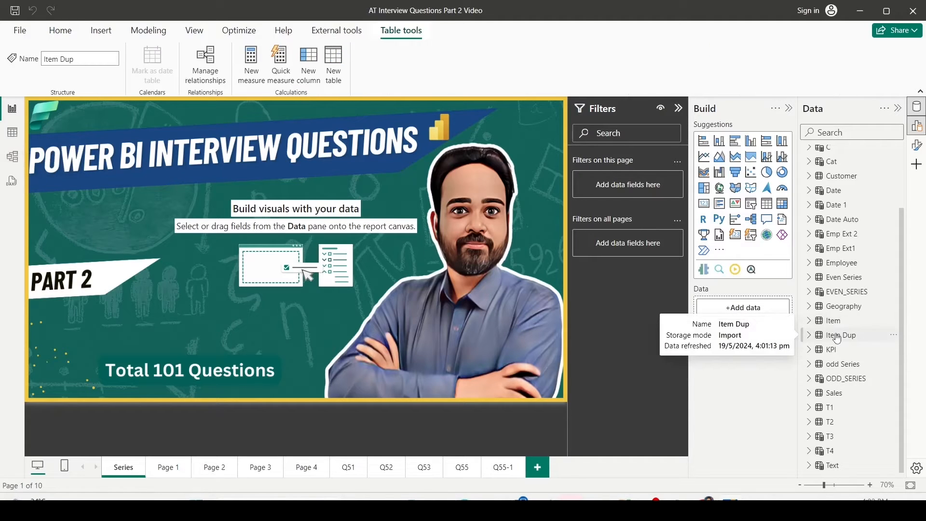
{"action": "mouse_move", "coordinate": [832, 330]}
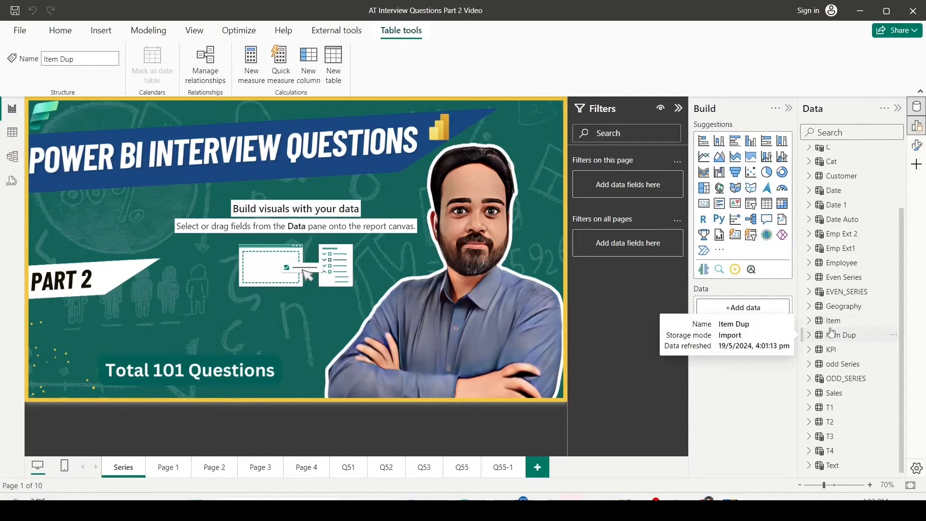
Open Model view showing the Sales, Customer, Geography, Date, Item and Brand tables
{"action": "left_click", "coordinate": [12, 156]}
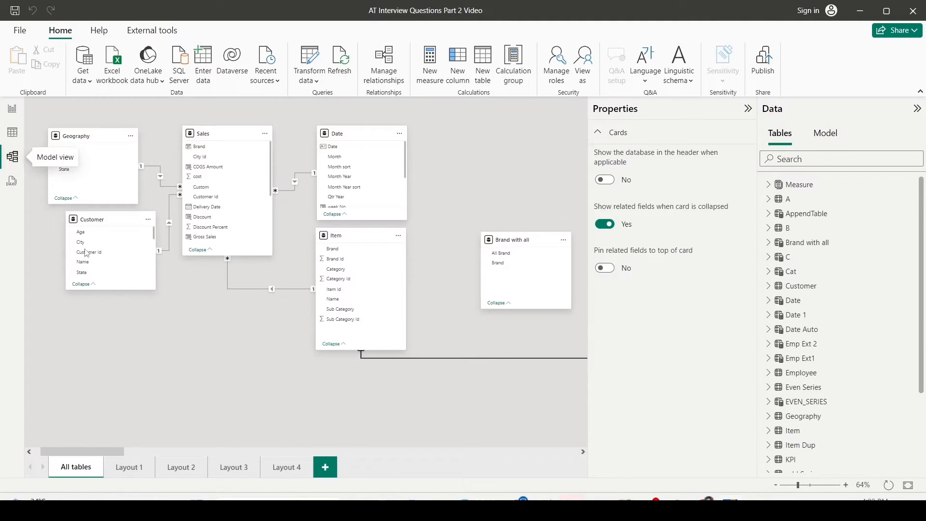
{"action": "mouse_move", "coordinate": [324, 466]}
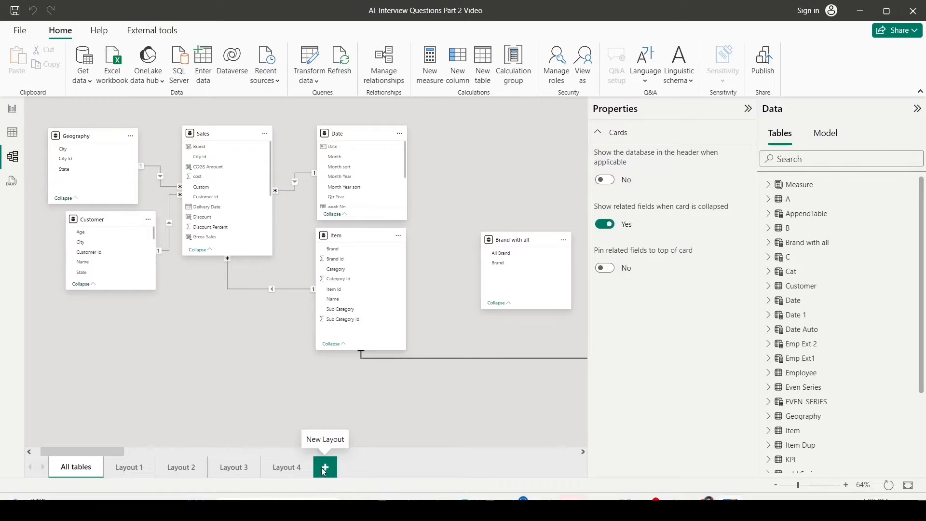
Add Layout 5 and place only the Item Dup and Sales tables on it
{"action": "left_click", "coordinate": [323, 467]}
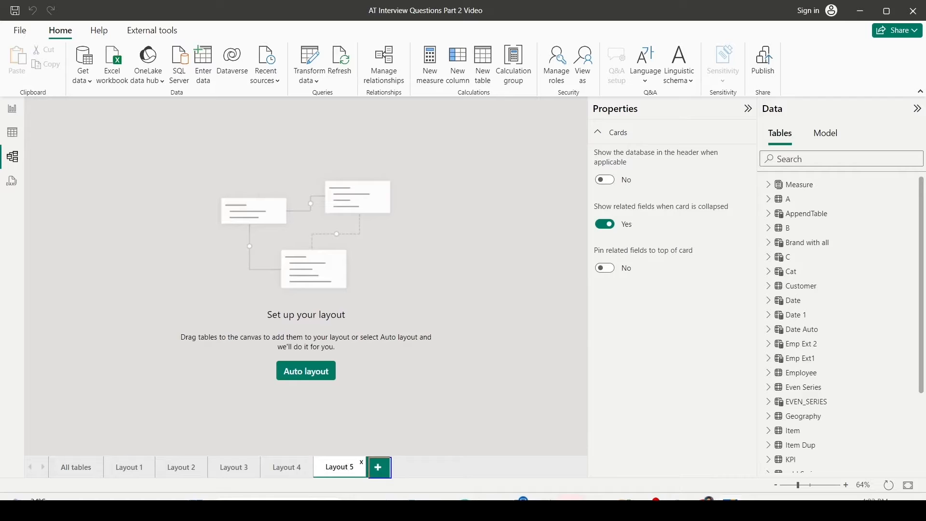
{"action": "scroll", "scroll_direction": "down", "scroll_amount": 3}
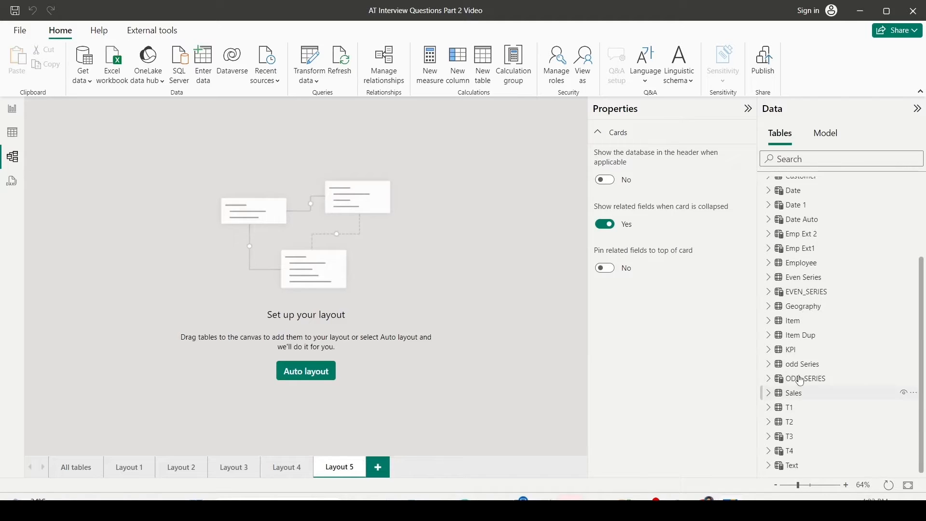
{"action": "left_click", "coordinate": [801, 335]}
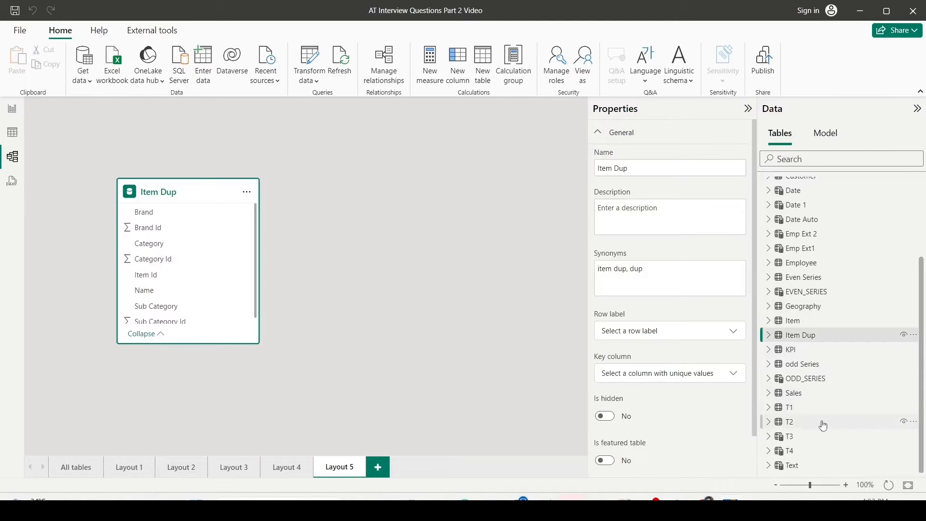
{"action": "left_click", "coordinate": [792, 392]}
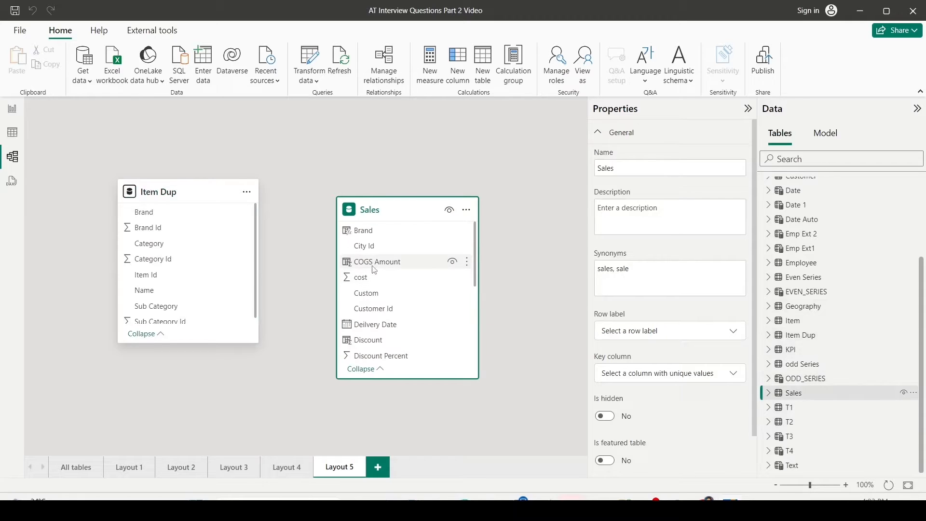
{"action": "scroll", "scroll_direction": "down", "scroll_amount": 3}
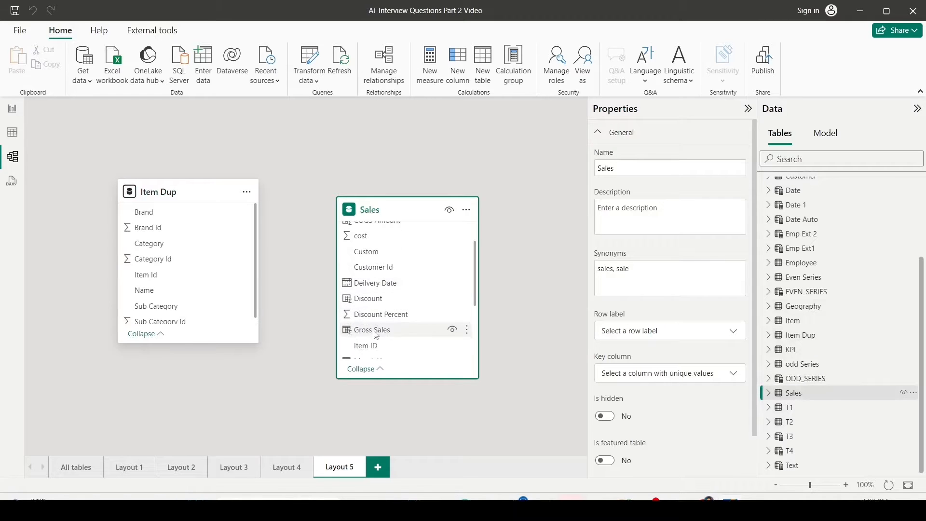
{"action": "left_click", "coordinate": [383, 63]}
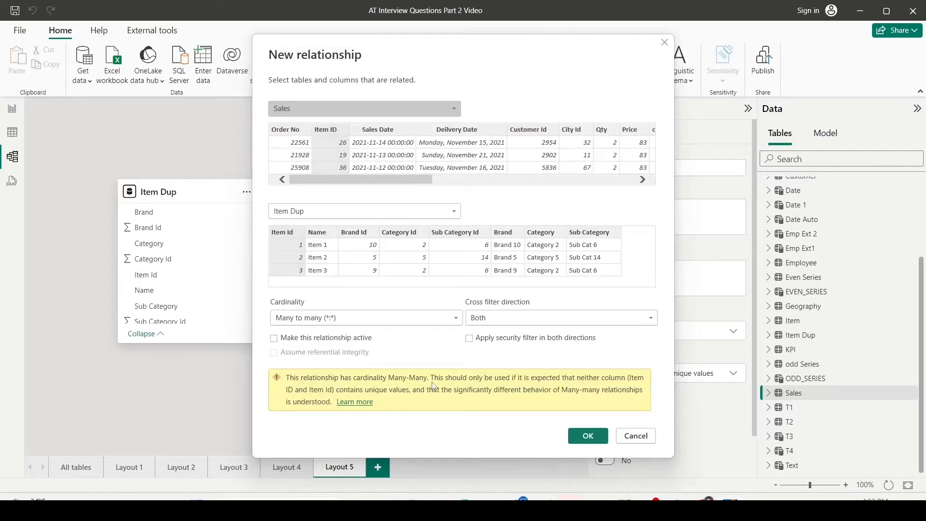
{"action": "mouse_move", "coordinate": [503, 385]}
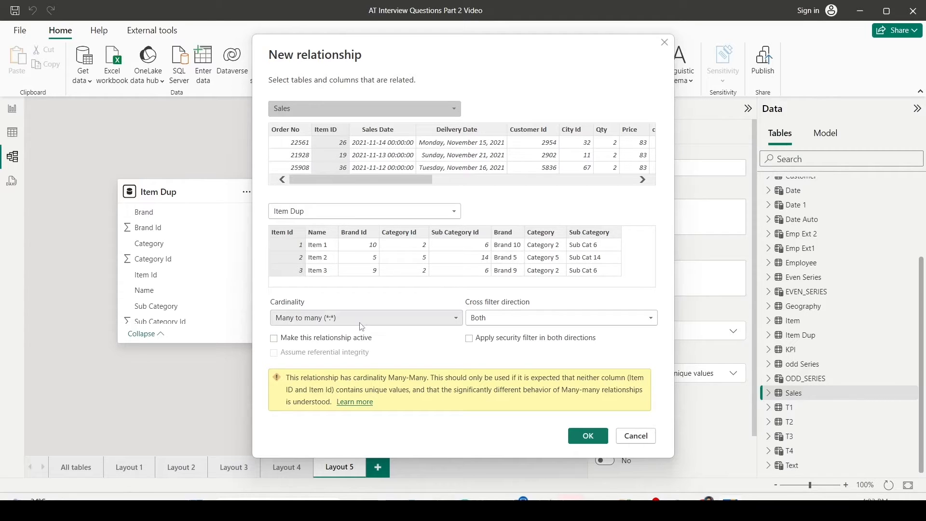
{"action": "left_click", "coordinate": [364, 317]}
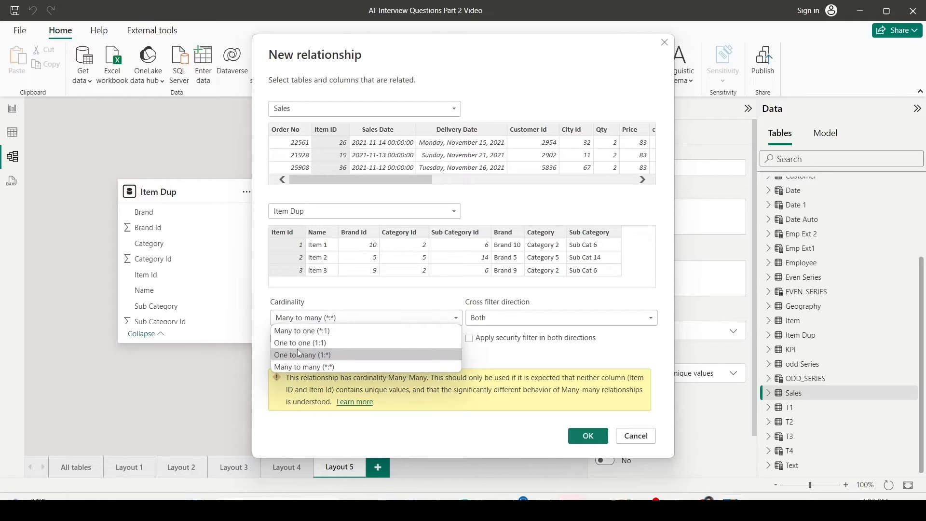
{"action": "left_click", "coordinate": [301, 330]}
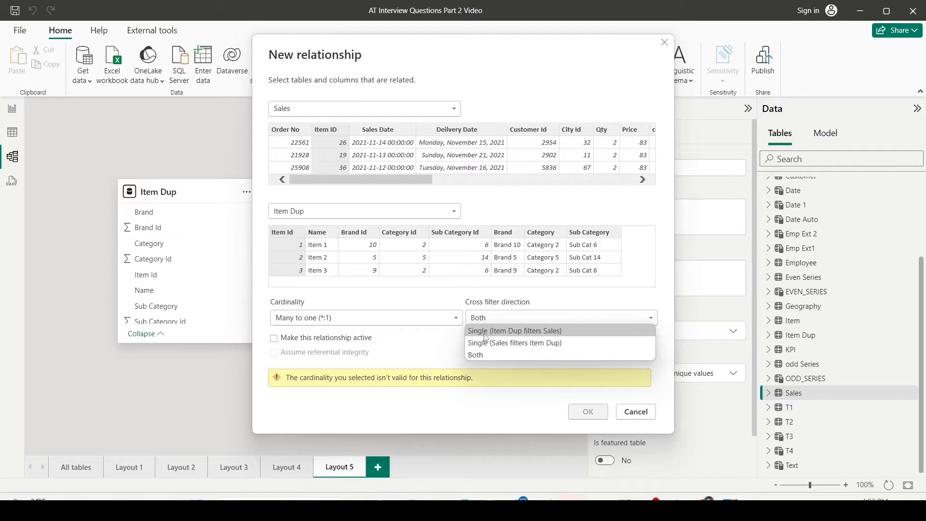
{"action": "mouse_move", "coordinate": [514, 342]}
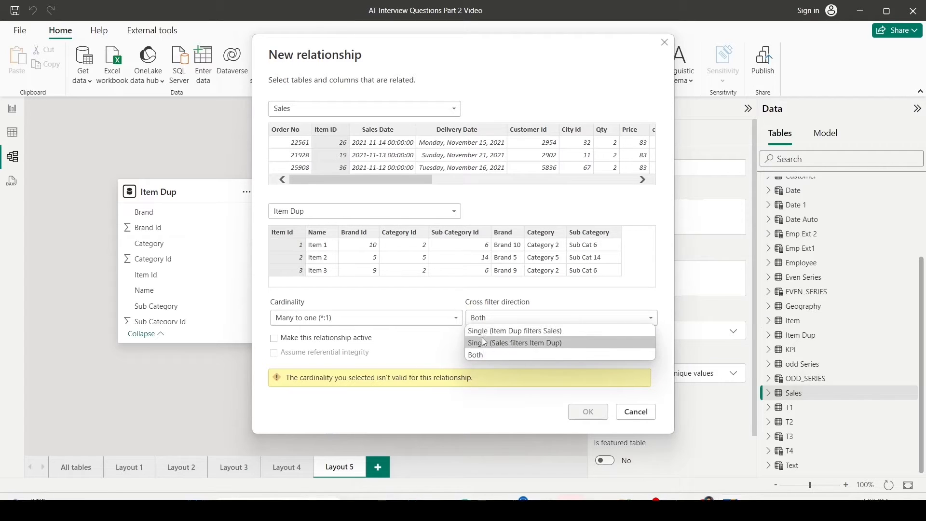
{"action": "left_click", "coordinate": [514, 331]}
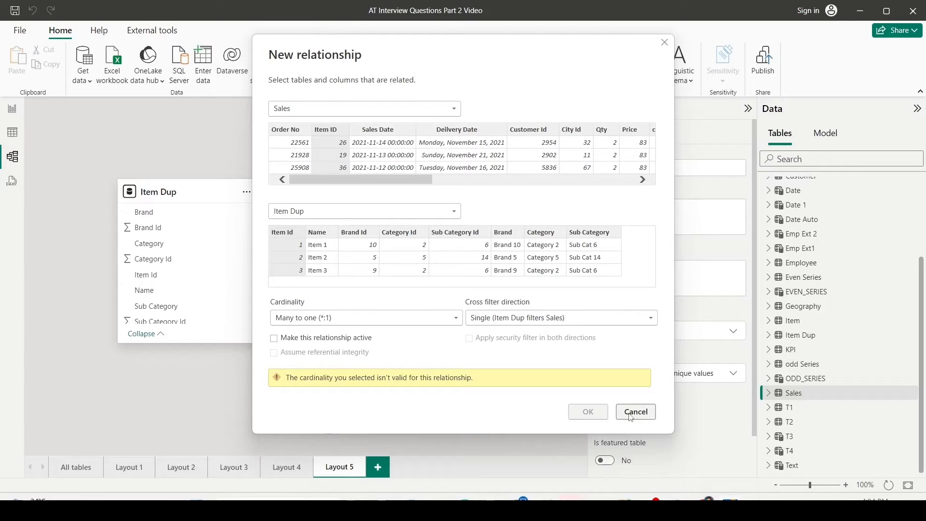
{"action": "left_click", "coordinate": [635, 411]}
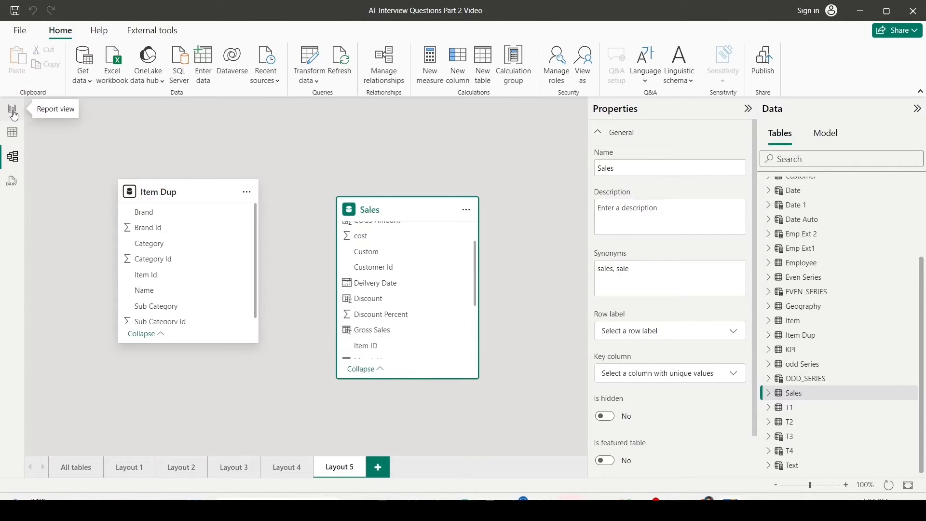
On new page Q56, table Item Dup Item Id beside Count of Item Id
{"action": "left_click", "coordinate": [12, 110]}
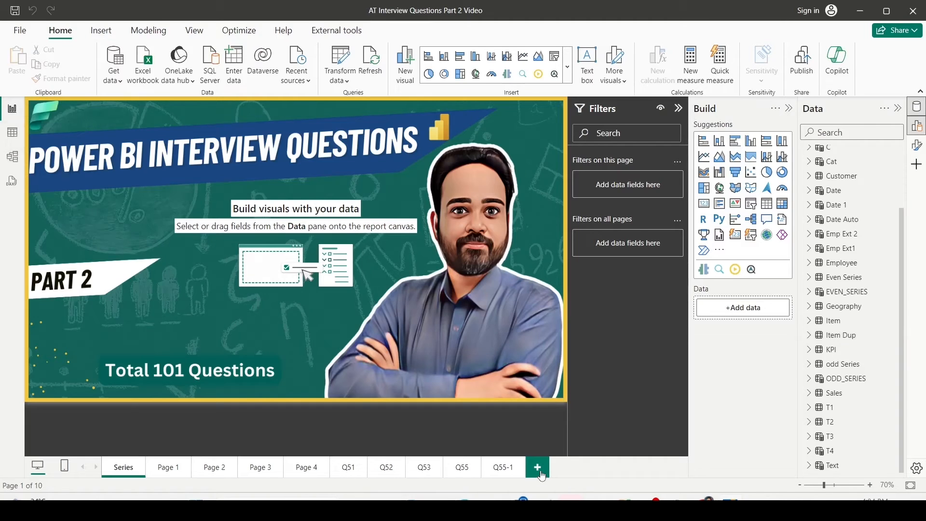
{"action": "left_click", "coordinate": [536, 467]}
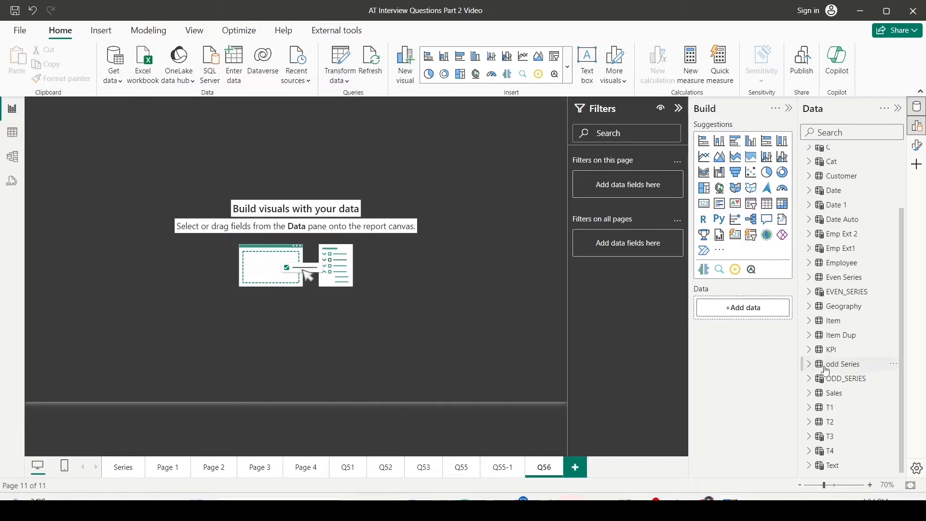
{"action": "mouse_move", "coordinate": [841, 337]}
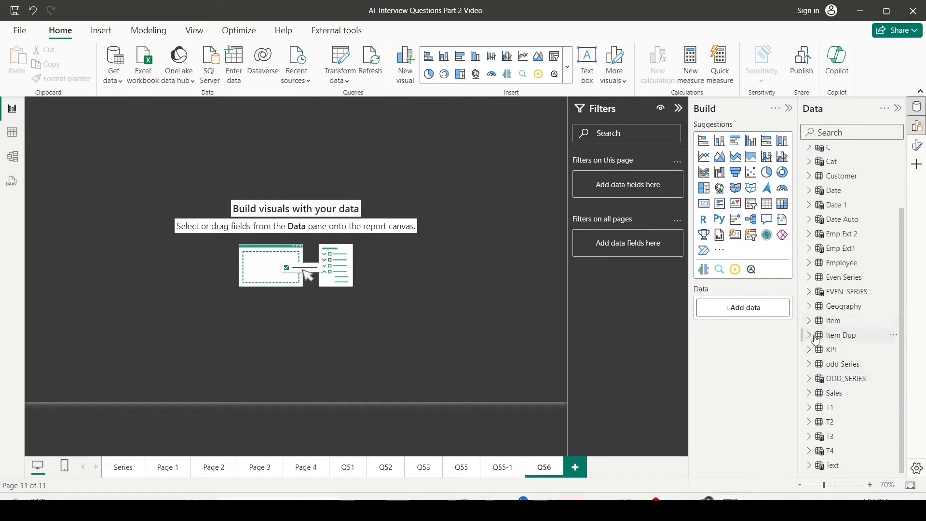
{"action": "left_click", "coordinate": [814, 334]}
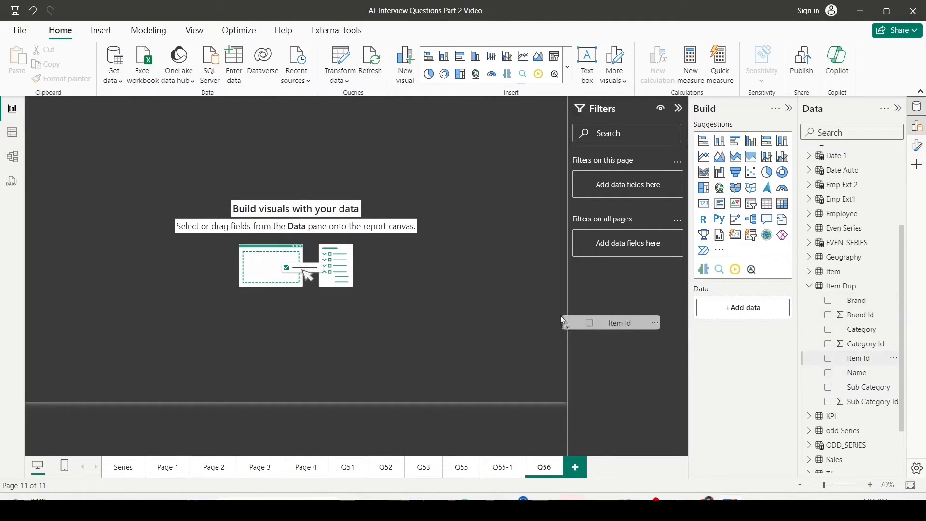
{"action": "left_click", "coordinate": [827, 358]}
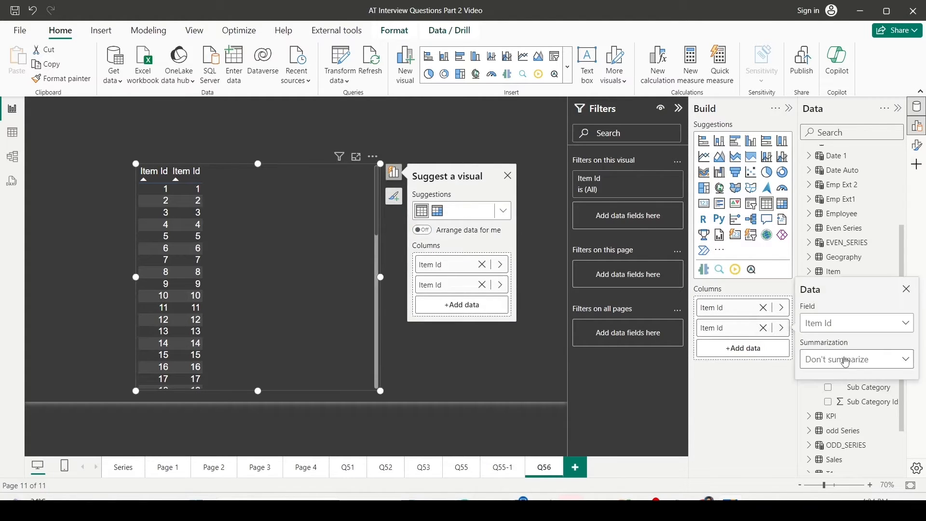
{"action": "left_click", "coordinate": [856, 359]}
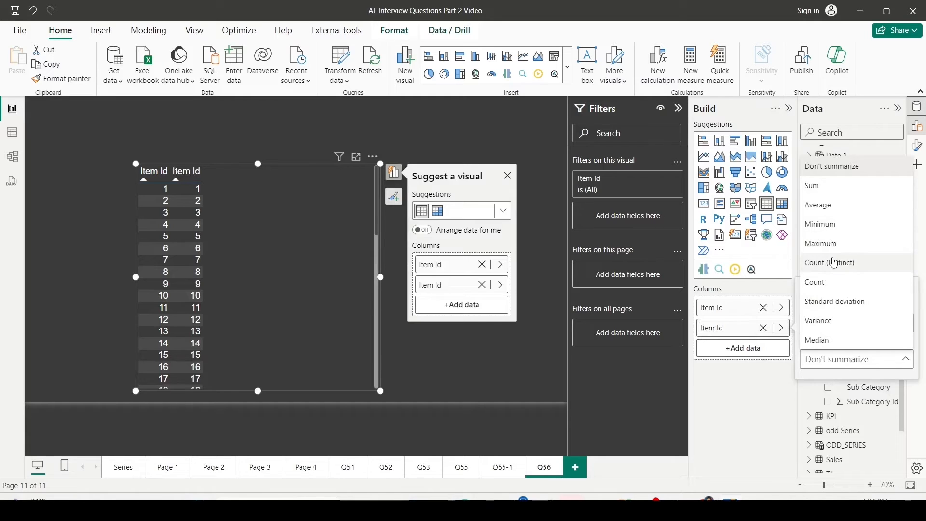
{"action": "mouse_move", "coordinate": [829, 275]}
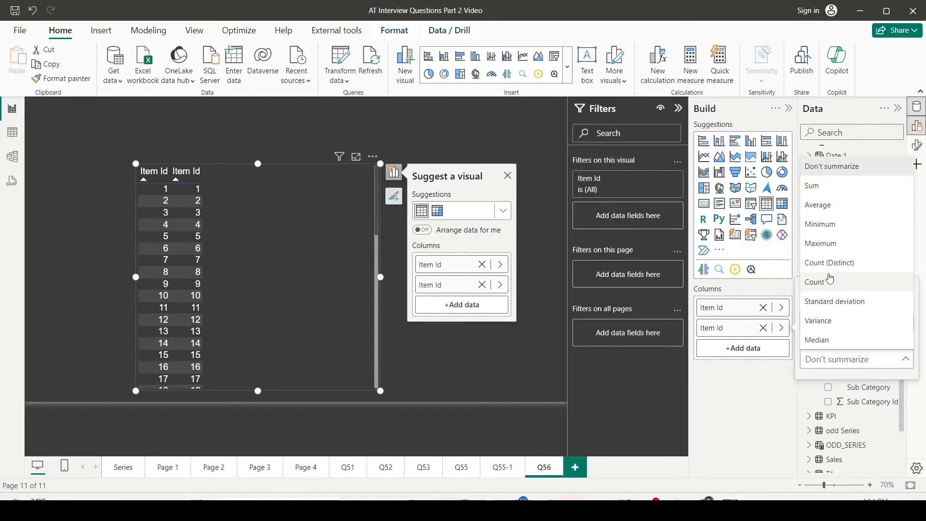
{"action": "left_click", "coordinate": [814, 281]}
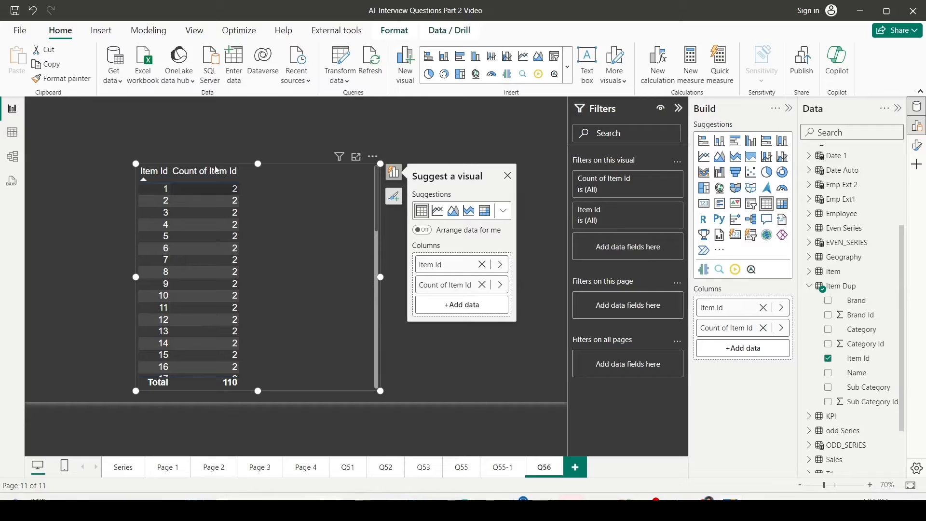
{"action": "mouse_move", "coordinate": [361, 227]}
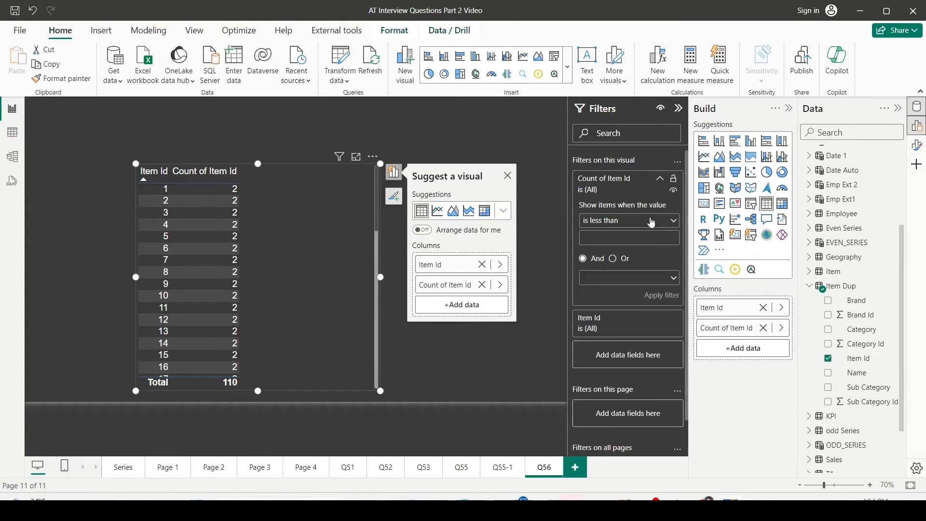
Filter Count of Item Id to 'is greater than' 1
{"action": "left_click", "coordinate": [628, 221]}
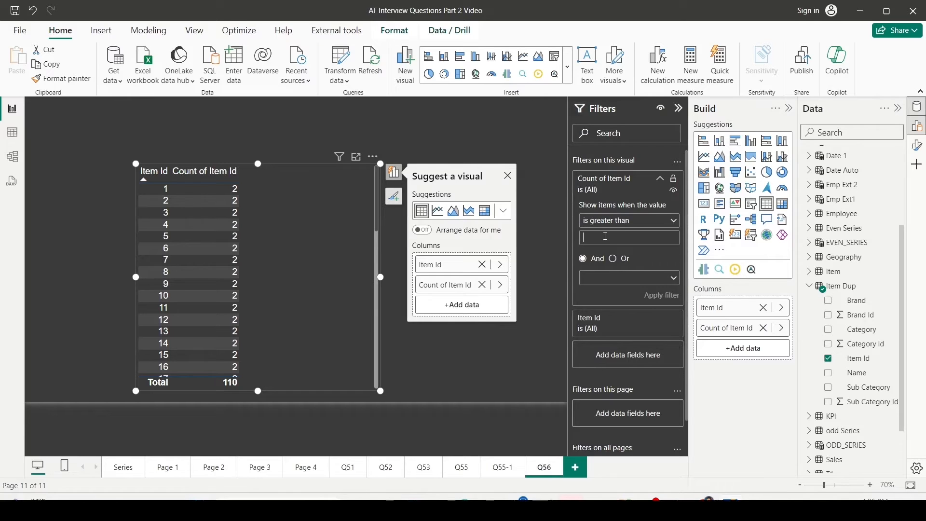
{"action": "type", "text": "1"}
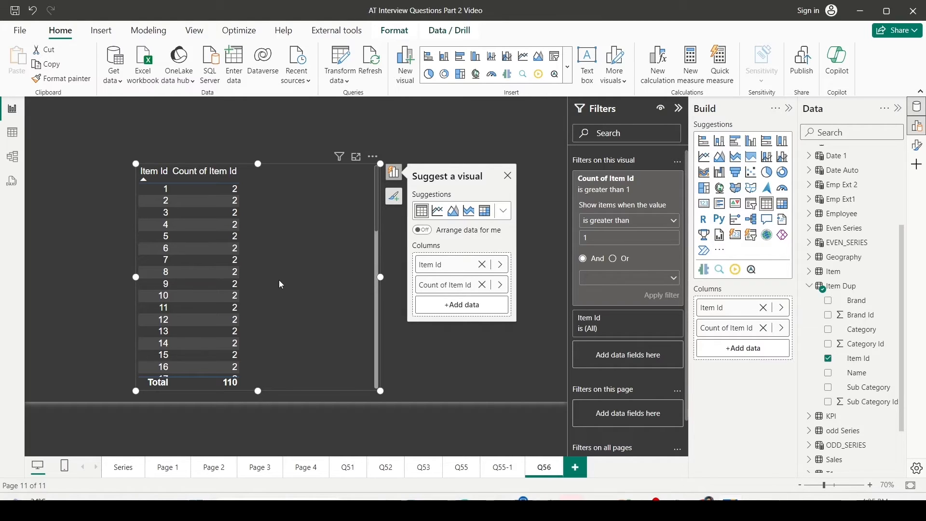
{"action": "mouse_move", "coordinate": [340, 65]}
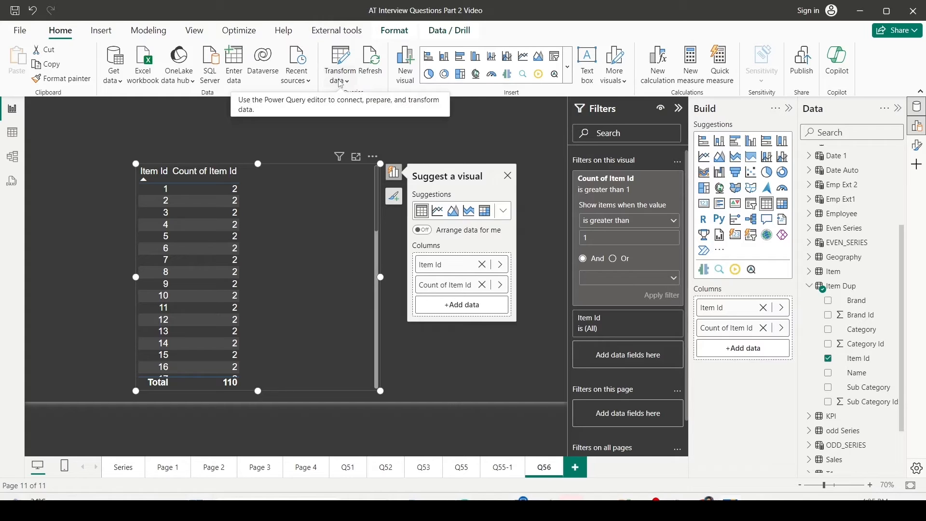
Open Power Query Editor on the Item Dup query with its 110 rows
{"action": "left_click", "coordinate": [340, 65]}
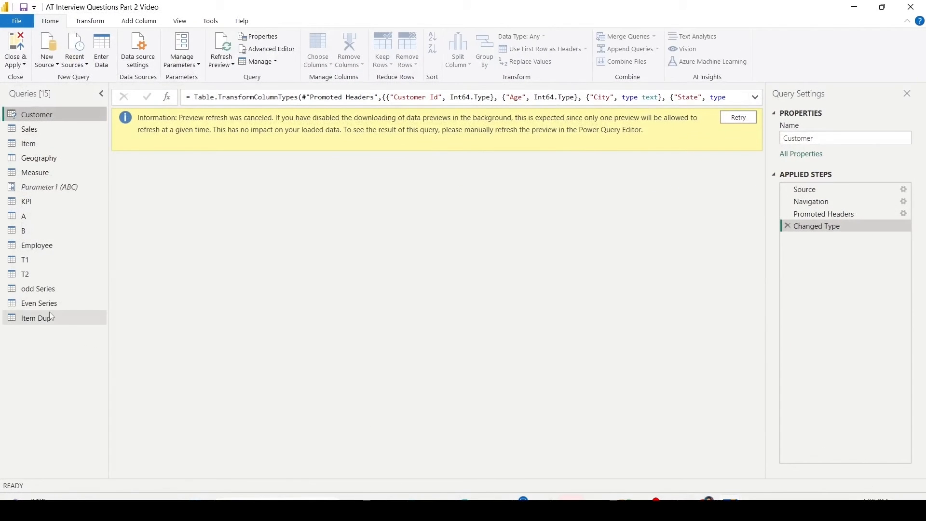
{"action": "left_click", "coordinate": [120, 132]}
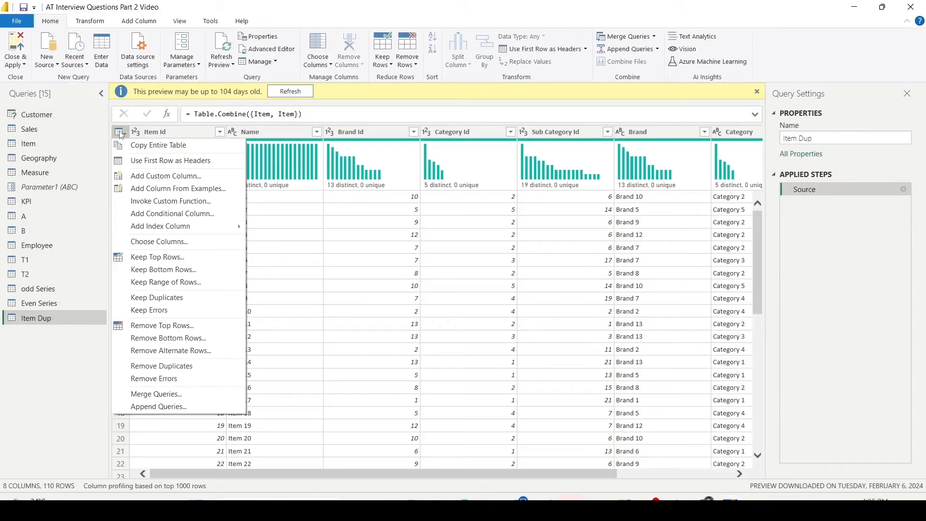
{"action": "mouse_move", "coordinate": [158, 145]}
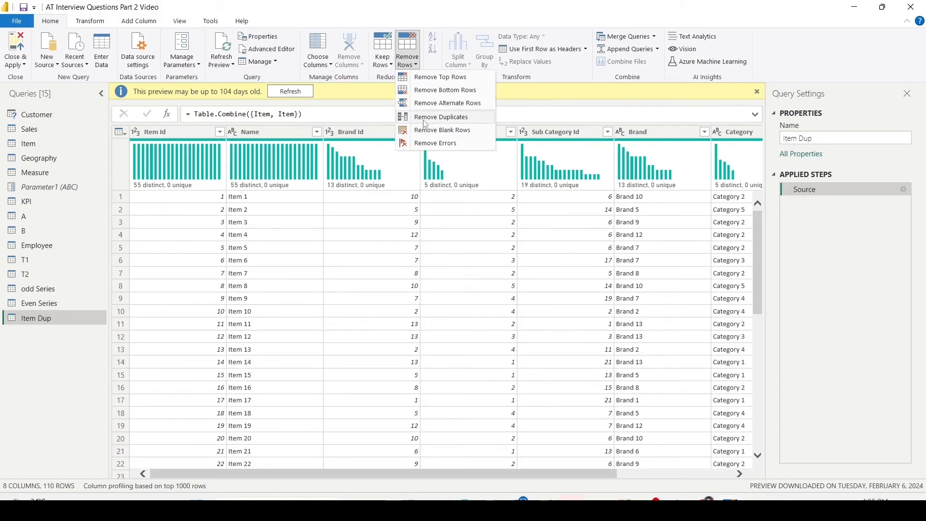
Remove duplicate rows from Item Dup, leaving 55, and inspect the Table.Distinct step
{"action": "left_click", "coordinate": [440, 116]}
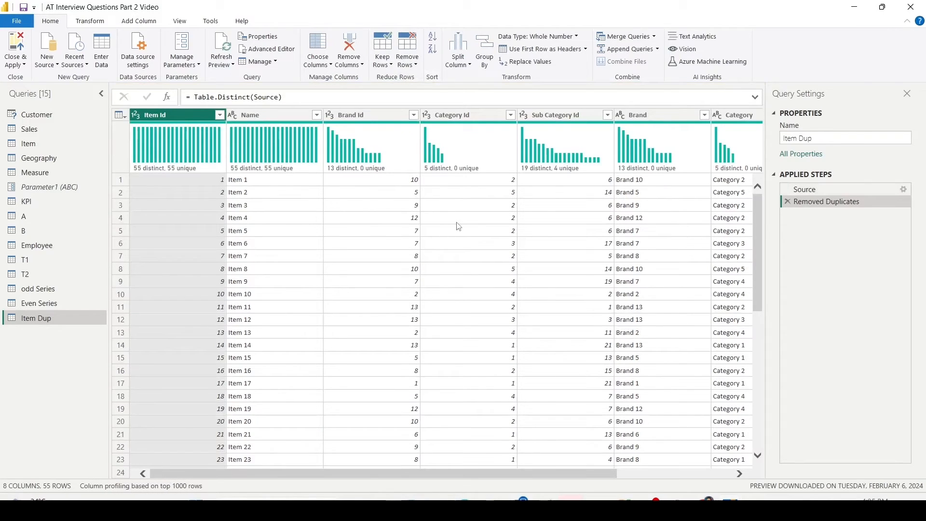
{"action": "mouse_move", "coordinate": [441, 323]}
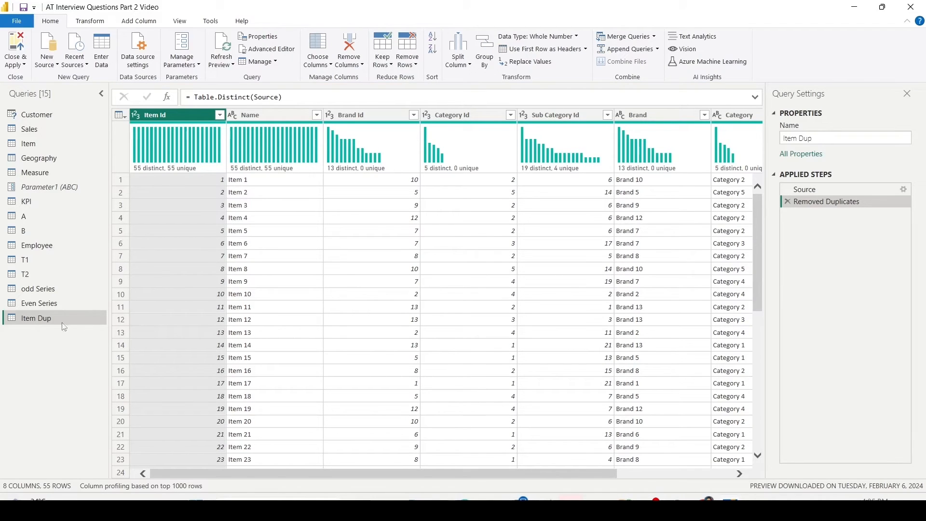
{"action": "left_click", "coordinate": [805, 189]}
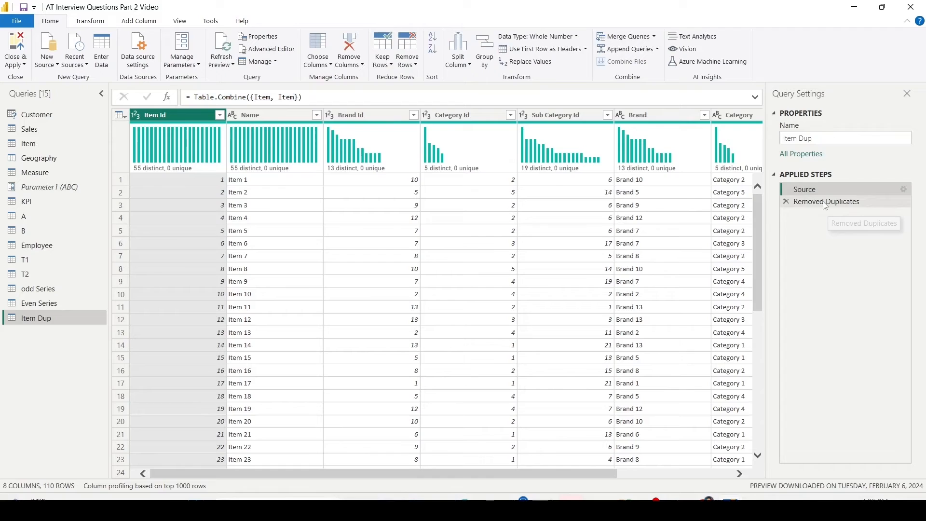
{"action": "left_click", "coordinate": [827, 202]}
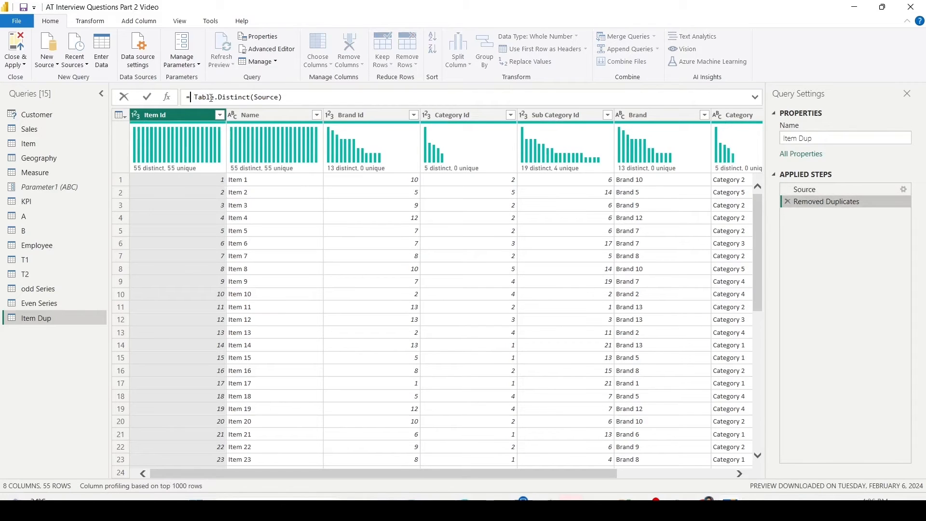
{"action": "triple_click", "coordinate": [235, 97]}
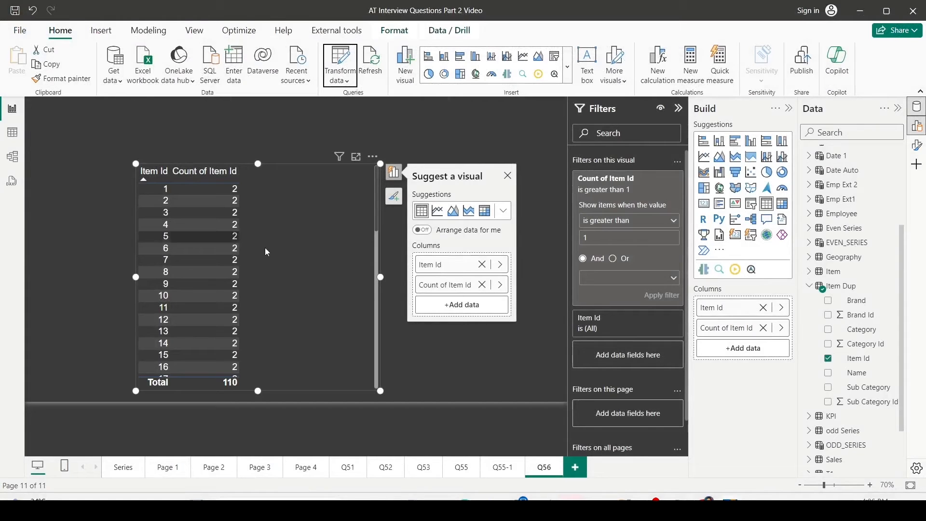
Load the applied query changes so the Q56 table shows no rows
{"action": "left_click", "coordinate": [340, 61]}
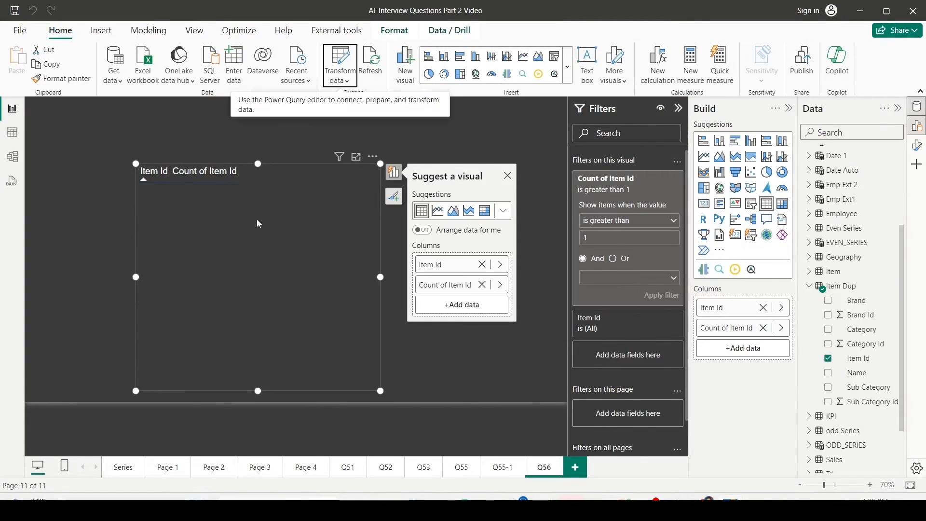
{"action": "mouse_move", "coordinate": [32, 167]}
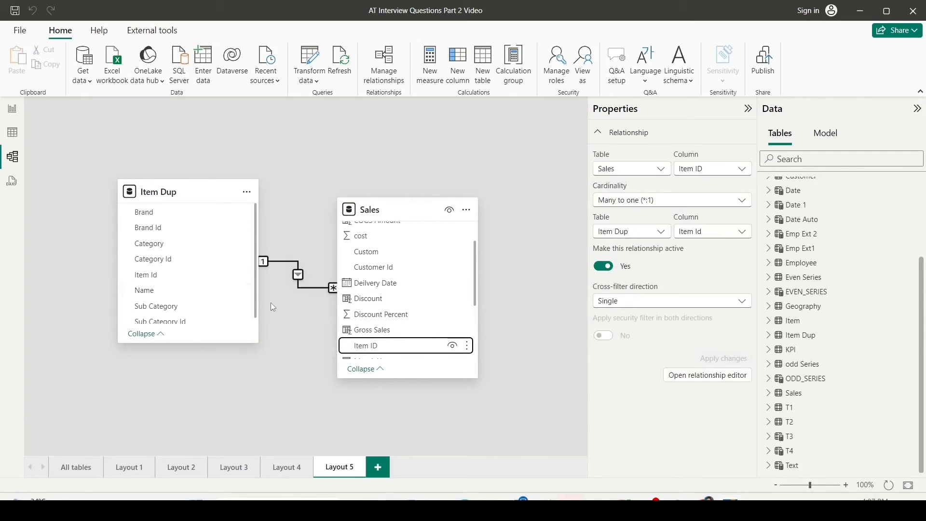
{"action": "mouse_move", "coordinate": [294, 314]}
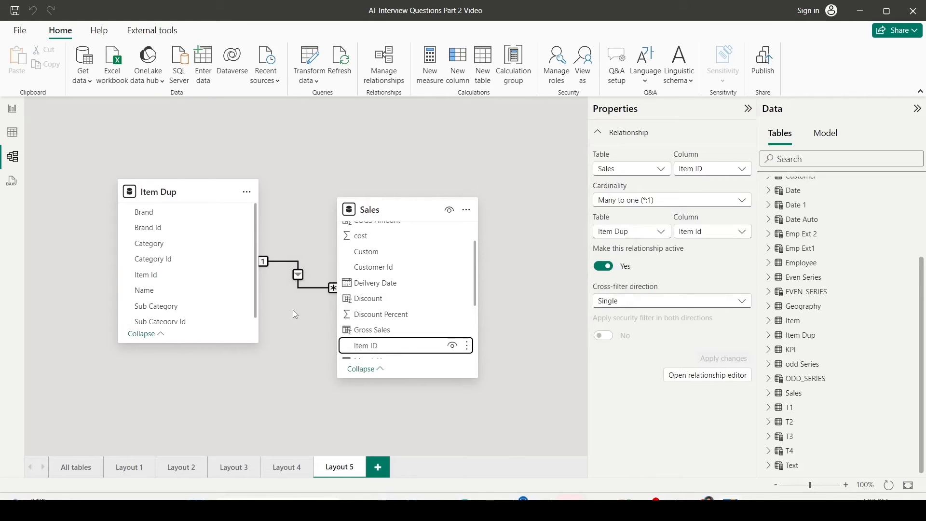
{"action": "mouse_move", "coordinate": [562, 116]}
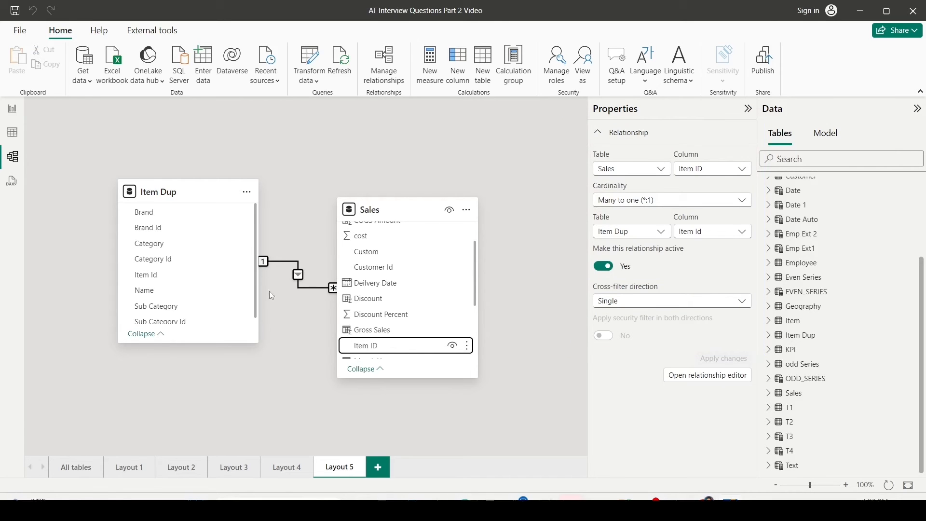
Open the relationship editor for the Sales to Item Dup many-to-one link on Item ID
{"action": "left_click", "coordinate": [707, 375]}
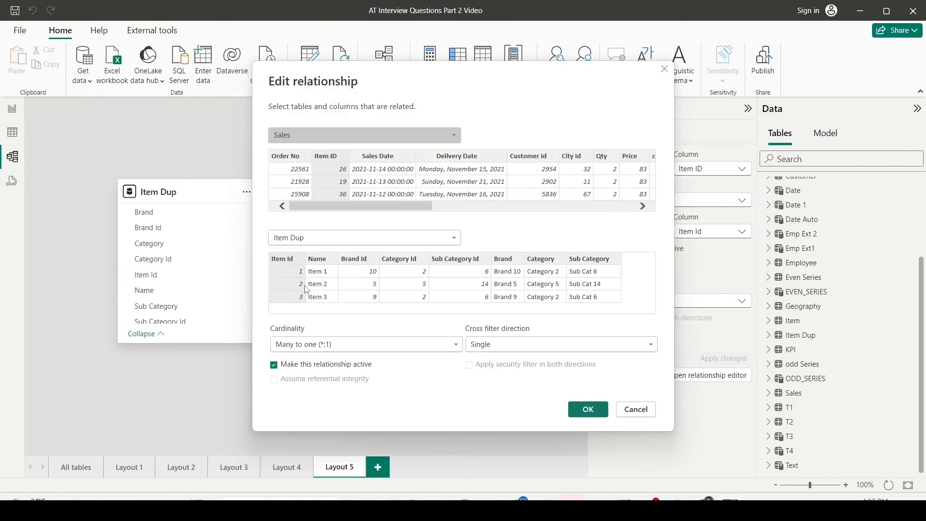